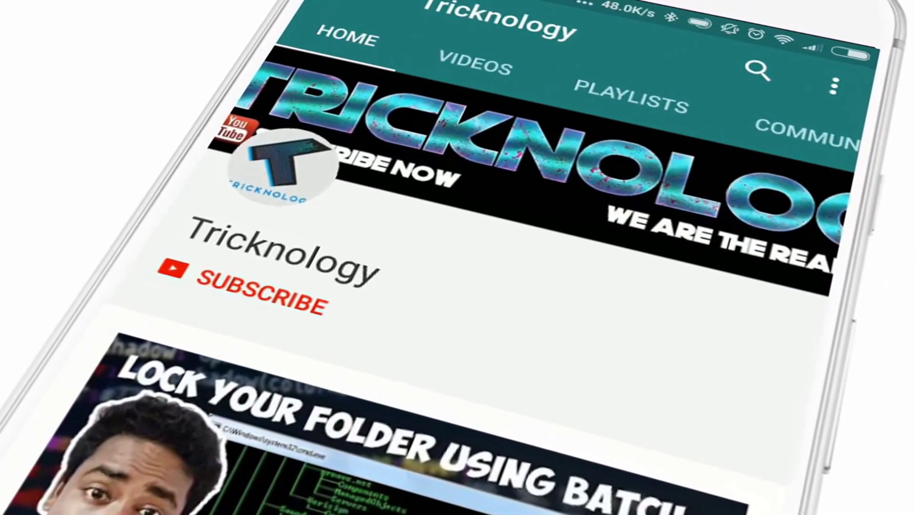
Step: Subscribe to the Tricknology channel so the red SUBSCRIBE button turns grey SUBSCRIBED
left_click(263, 289)
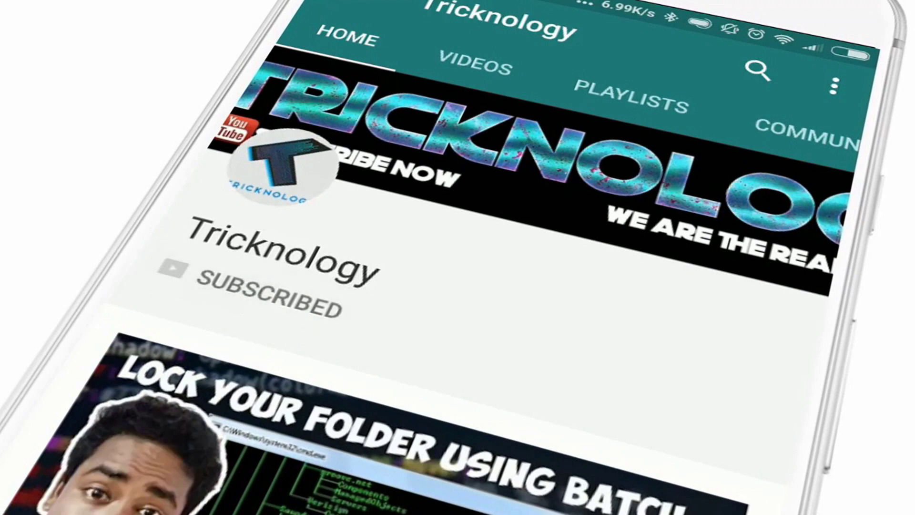